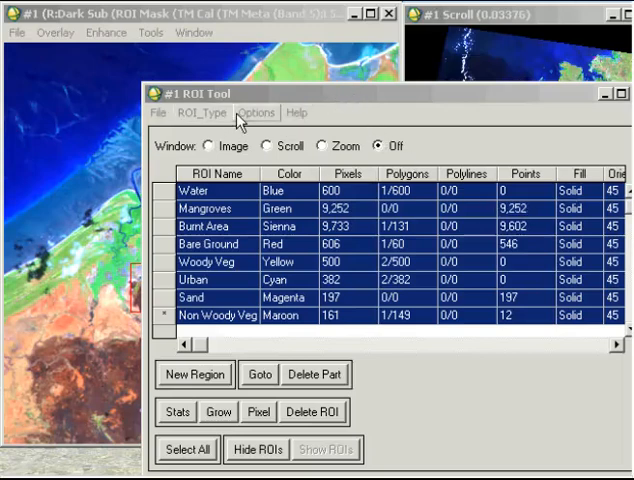
Compute ROI separability on TM_Darwin_171009_DPS, spectral subset bands 1–2, for all eight ROIs
click(256, 112)
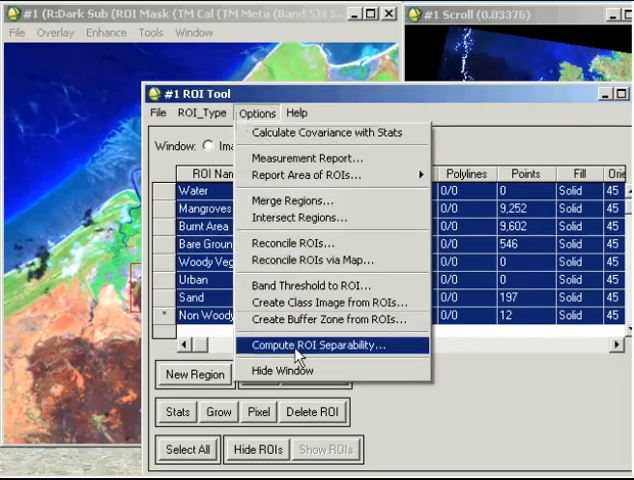
click(314, 345)
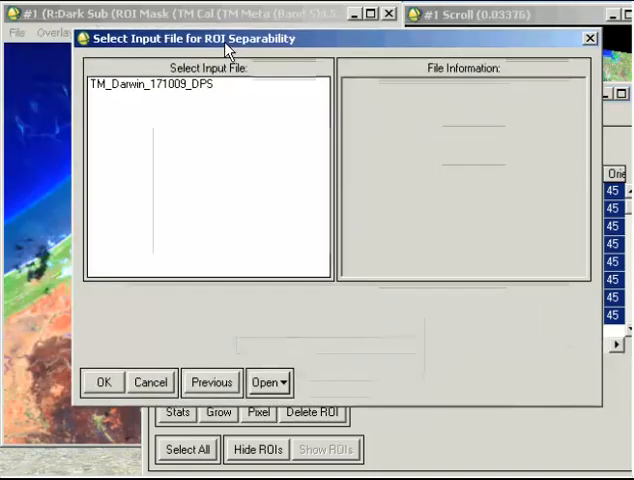
click(155, 86)
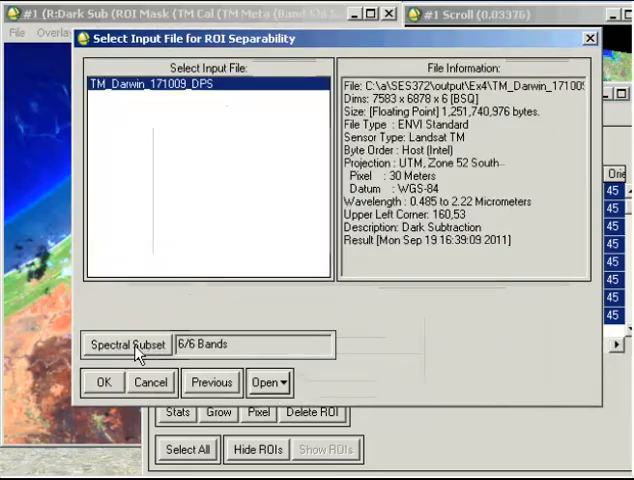
click(126, 344)
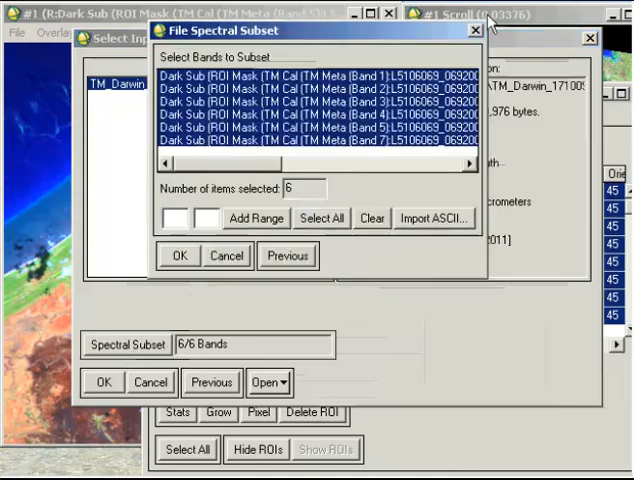
click(300, 76)
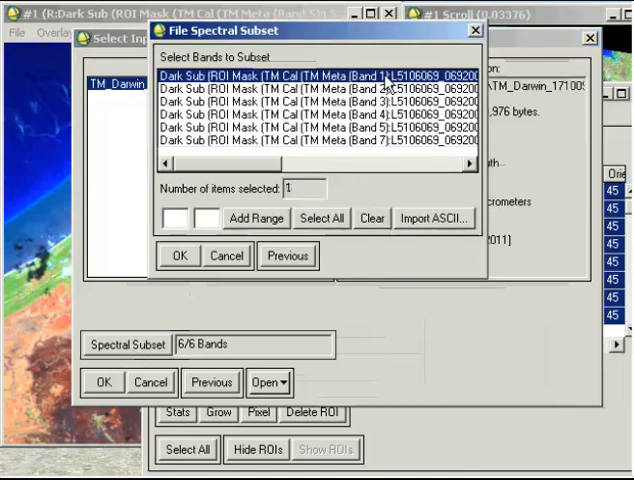
click(300, 88)
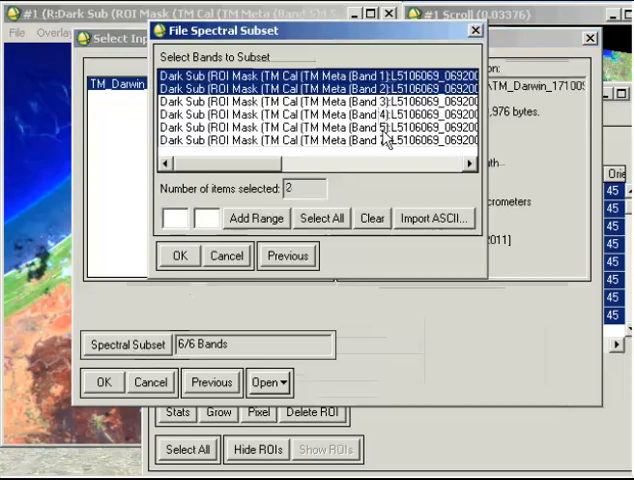
click(179, 255)
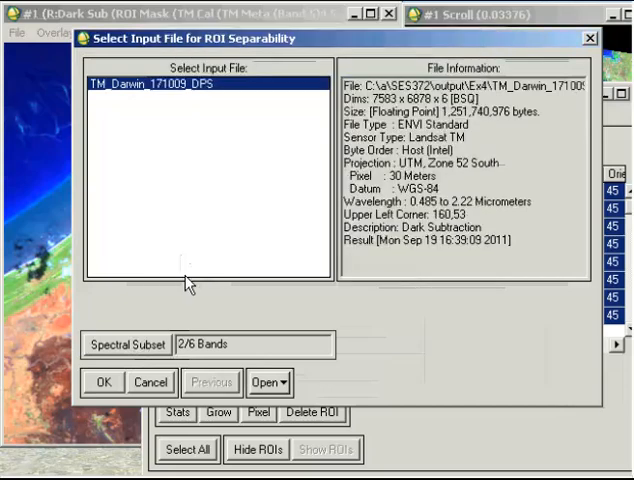
click(100, 382)
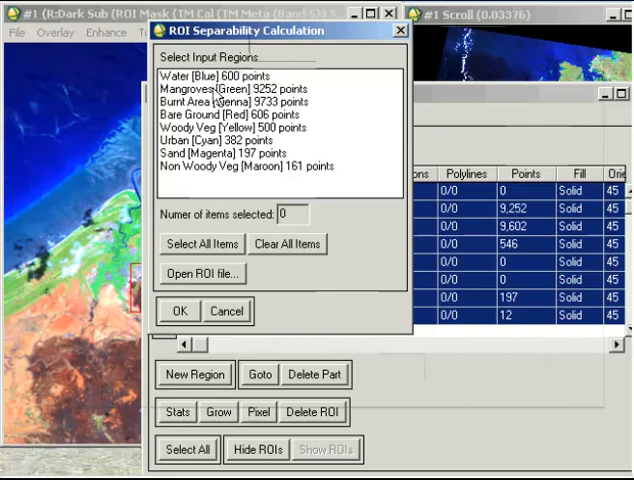
mouse_move(220, 172)
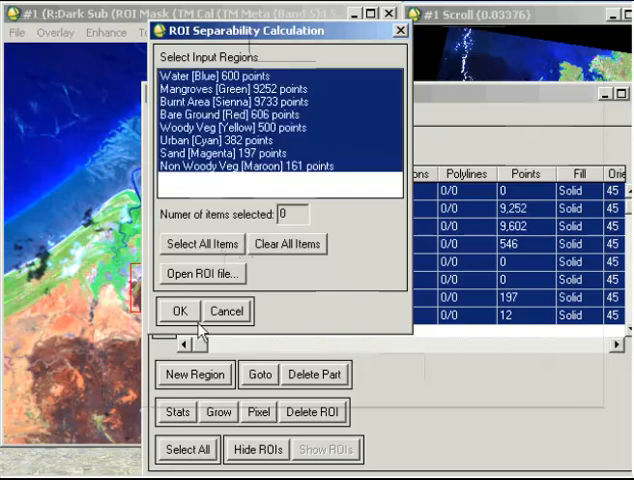
click(180, 311)
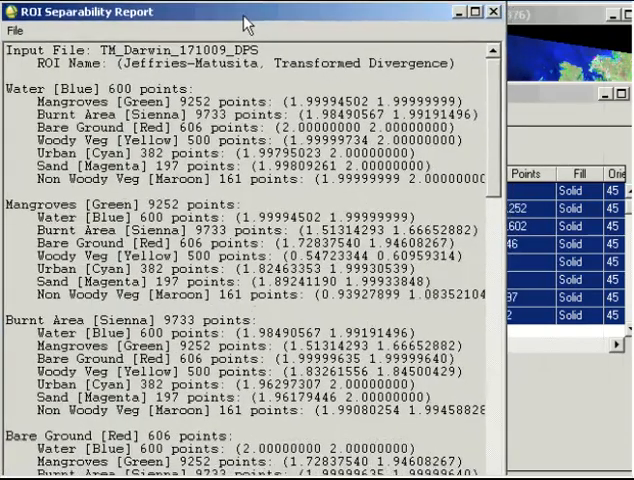
mouse_move(470, 195)
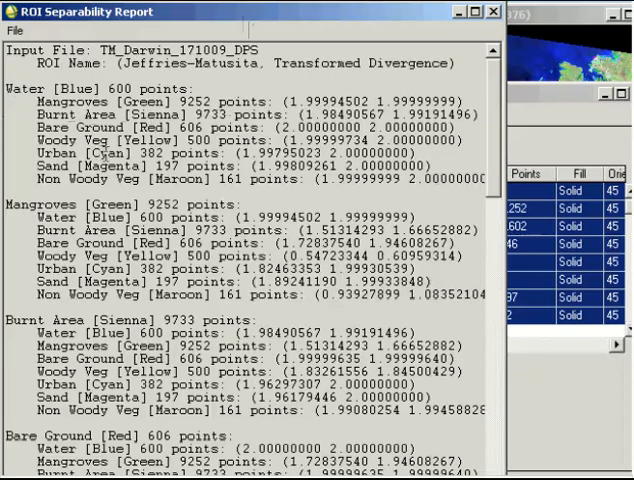
mouse_move(198, 104)
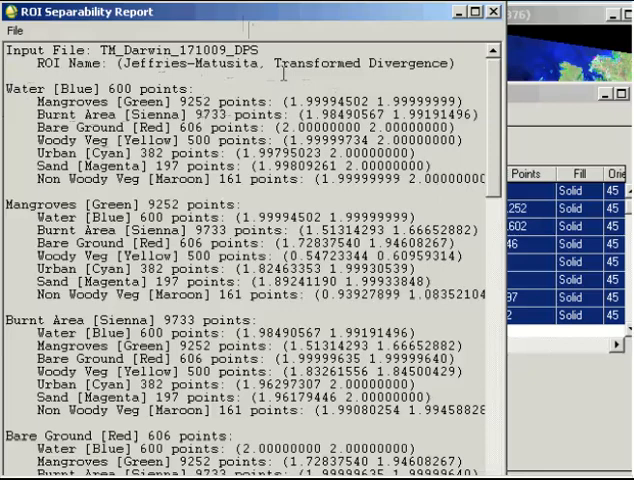
mouse_move(300, 115)
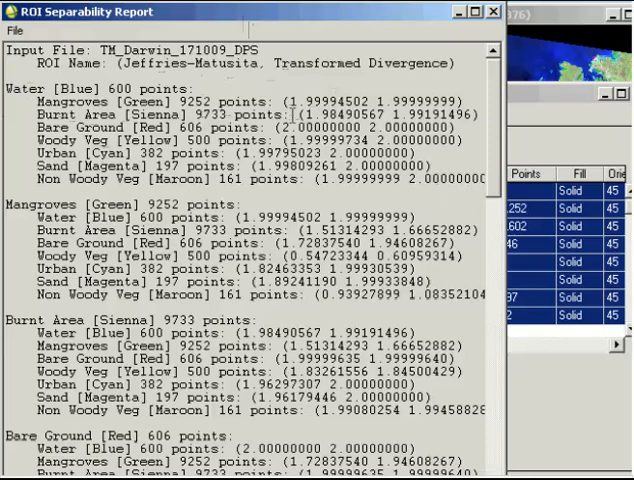
mouse_move(252, 99)
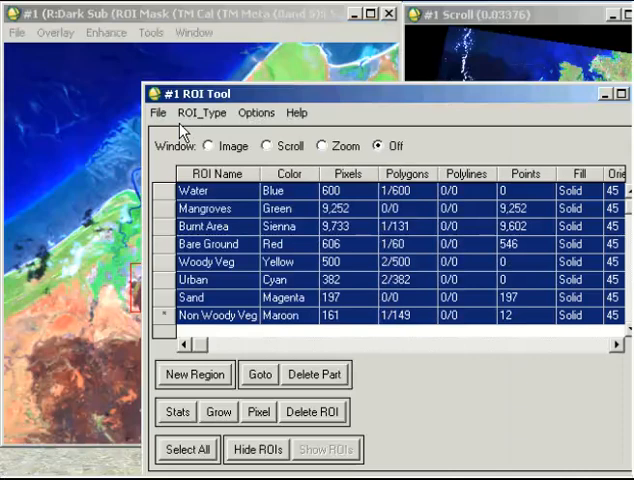
mouse_move(172, 122)
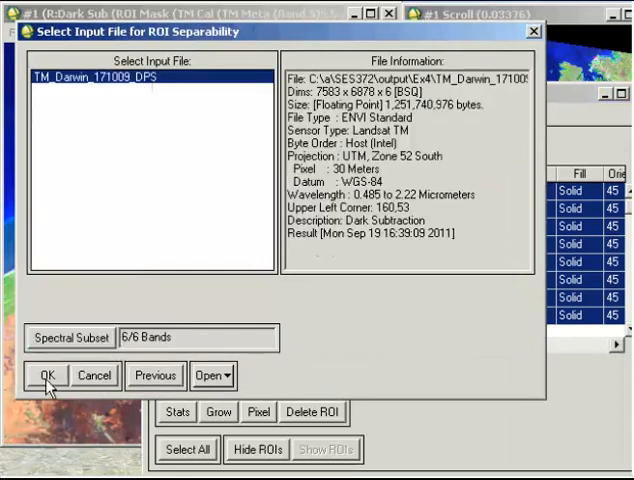
Run separability with bands 1–3 on all eight ROIs and scroll through the report
click(70, 337)
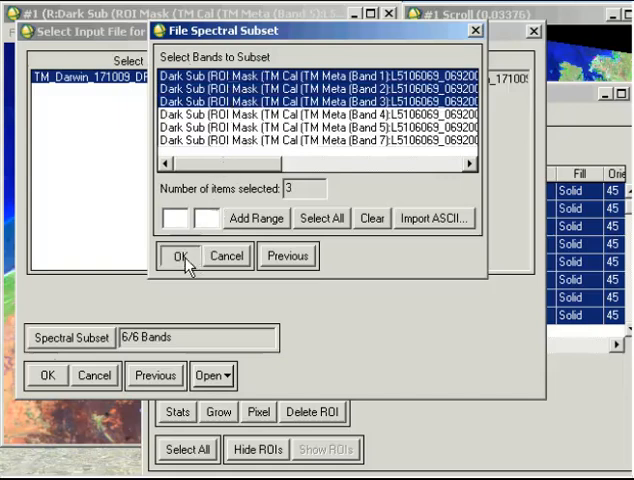
click(180, 256)
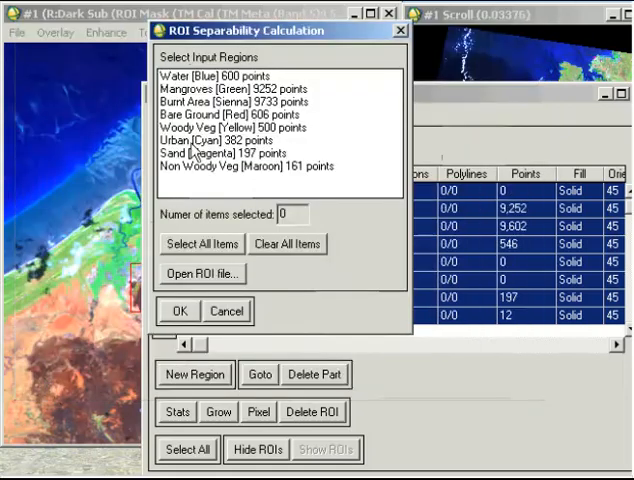
click(179, 311)
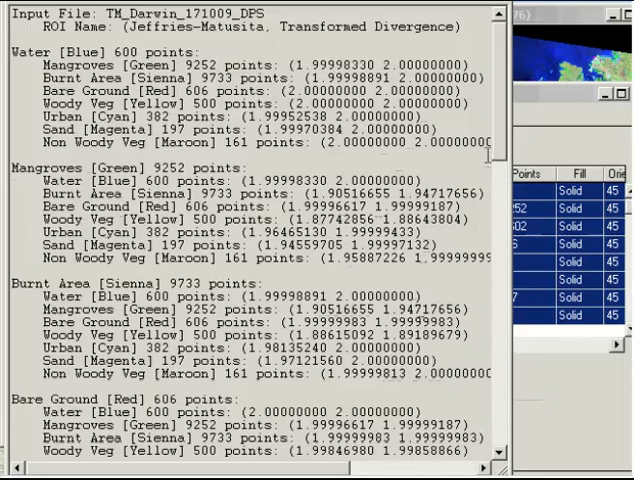
scroll(down, 3)
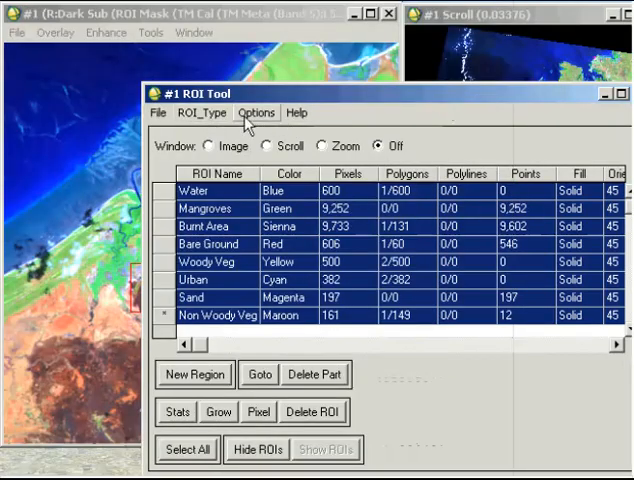
Compute ROI separability using all six bands for all eight ROIs
click(256, 112)
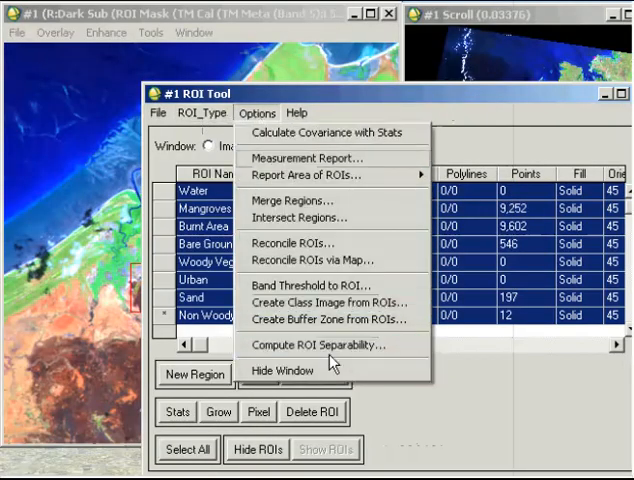
click(312, 345)
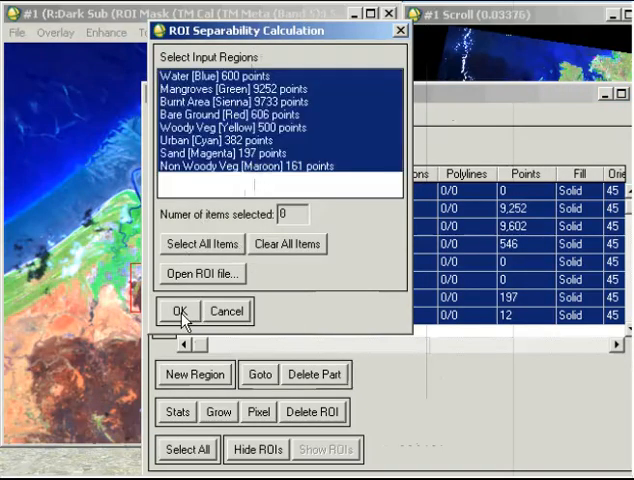
click(180, 311)
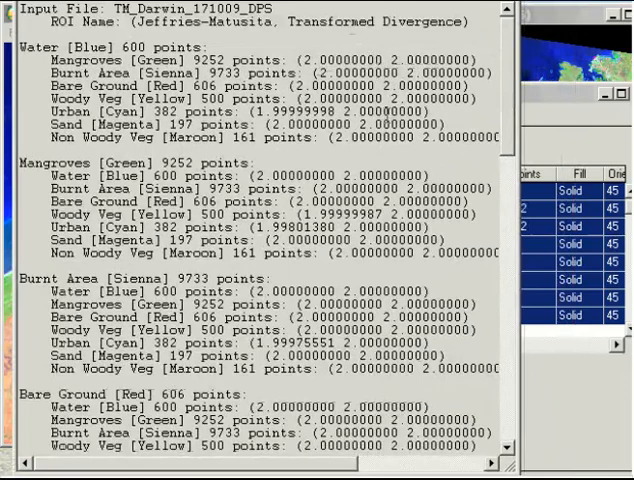
Scroll the all-band report down to the Urban–Sand pair (1.40921107, 1.74607060)
scroll(down, 3)
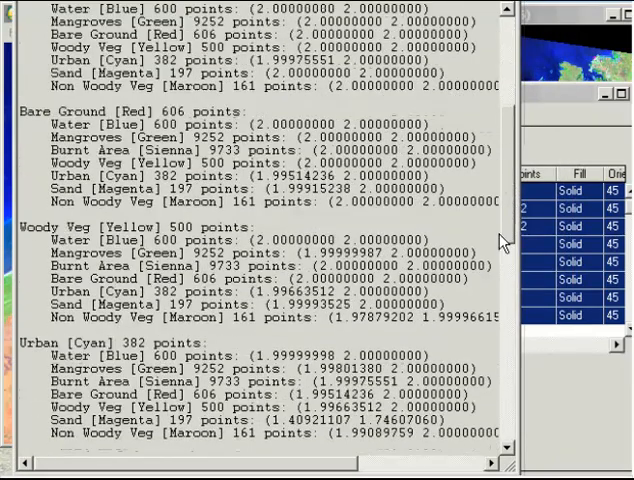
scroll(down, 3)
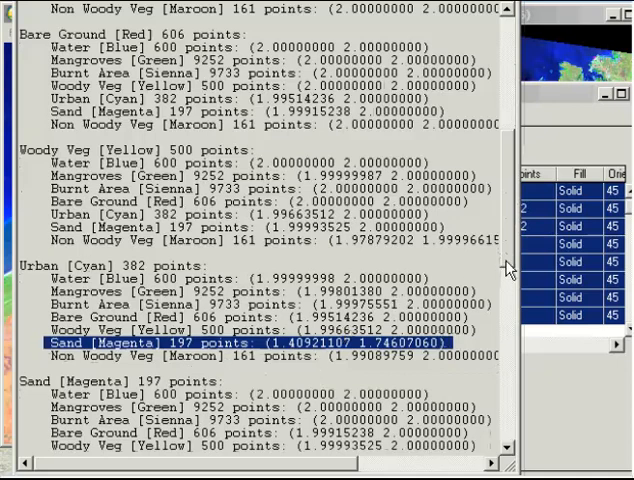
scroll(down, 3)
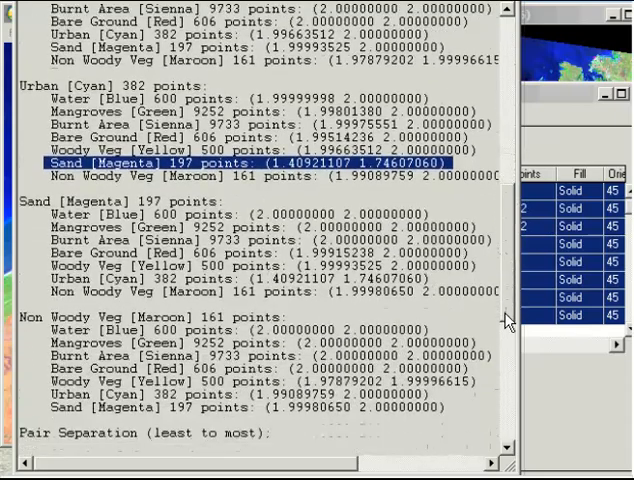
scroll(down, 3)
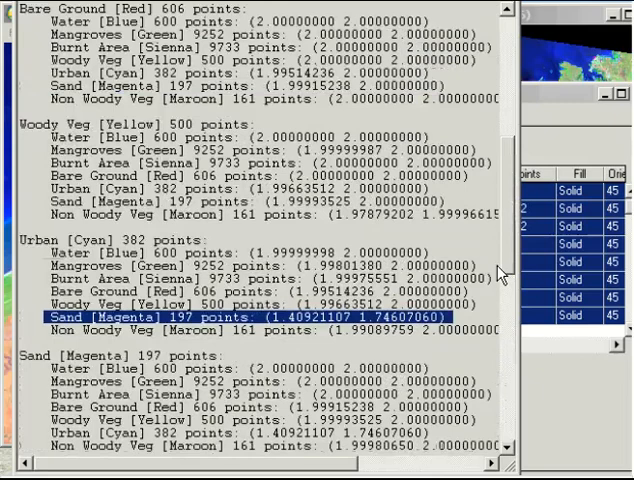
mouse_move(491, 263)
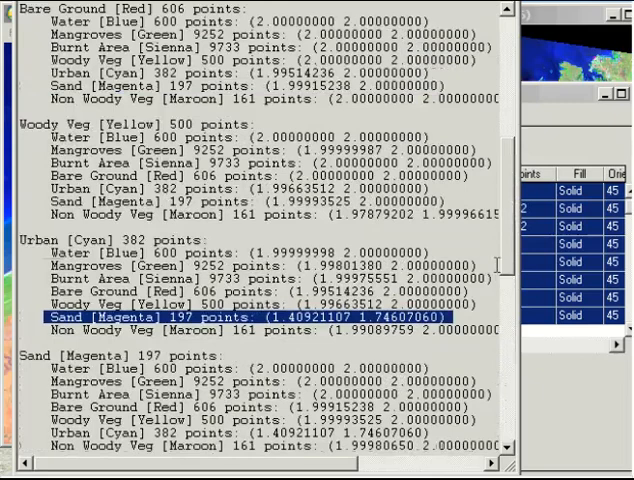